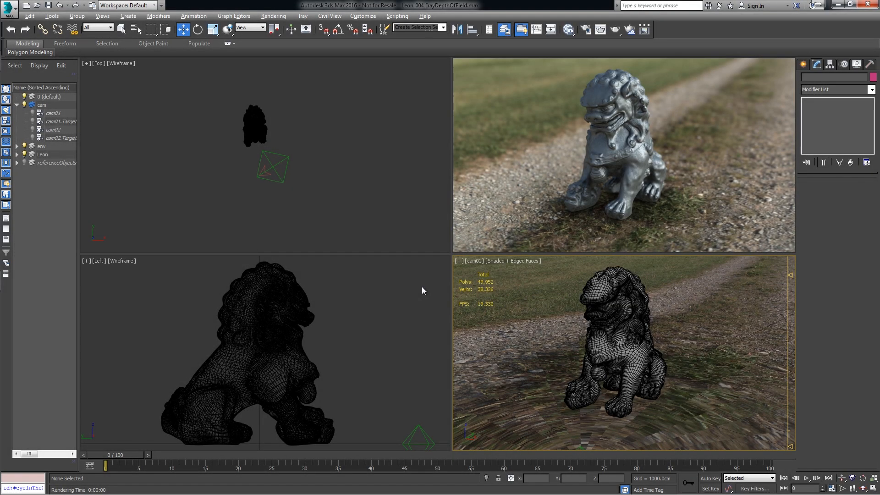
pyautogui.moveTo(525, 302)
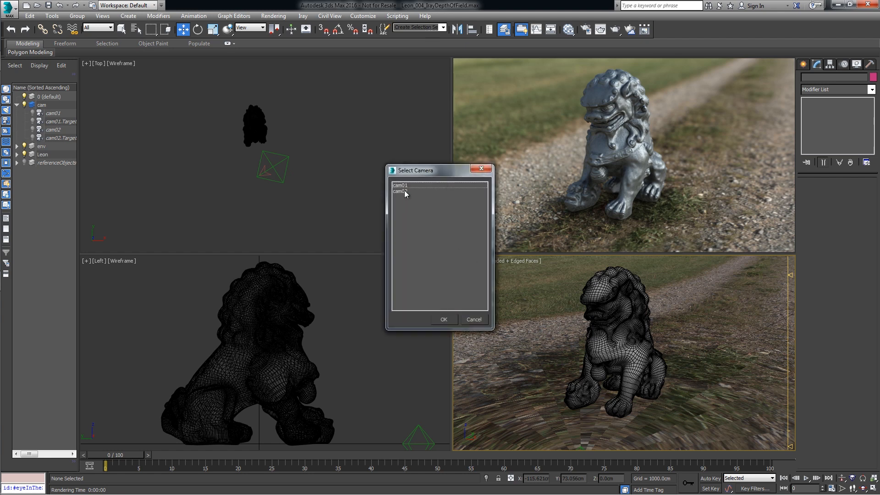
# Look through cam02 via the Select Camera dialog for the lion close-up
pyautogui.click(444, 319)
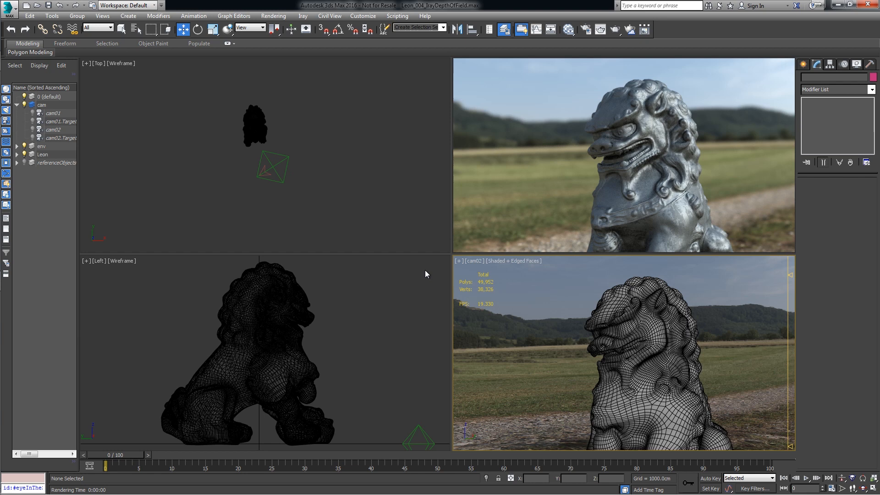
pyautogui.moveTo(691, 185)
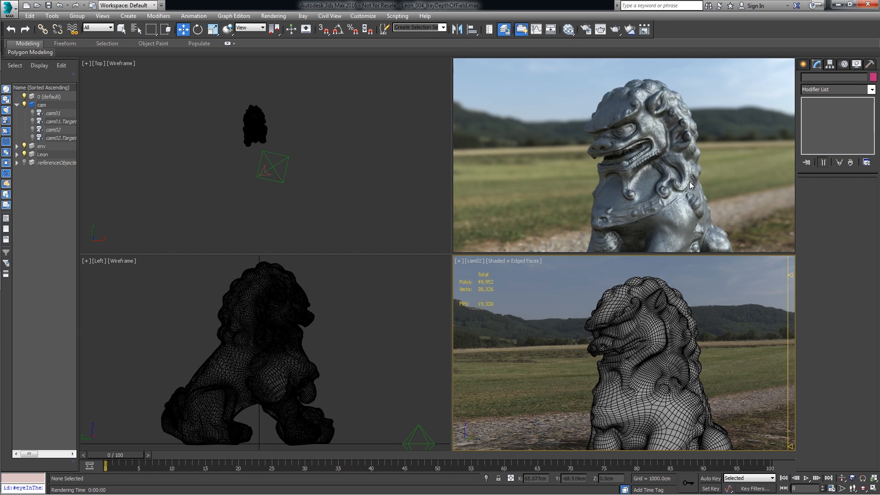
pyautogui.moveTo(519, 191)
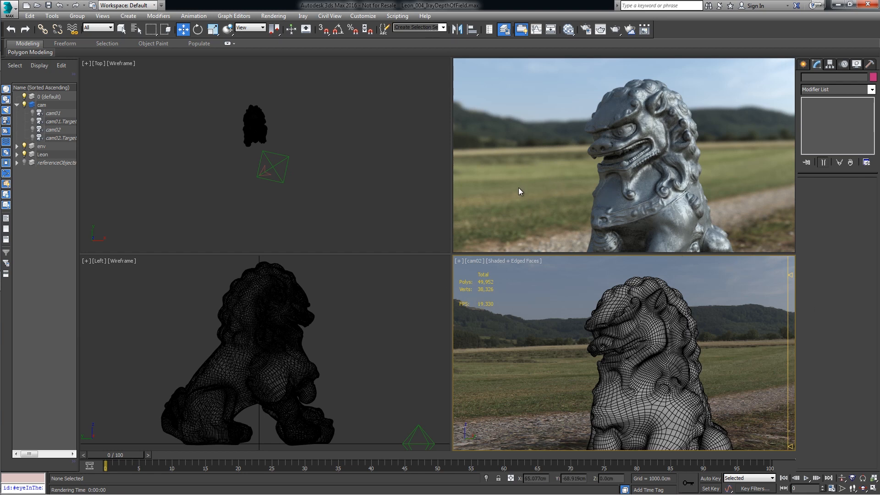
pyautogui.moveTo(521, 332)
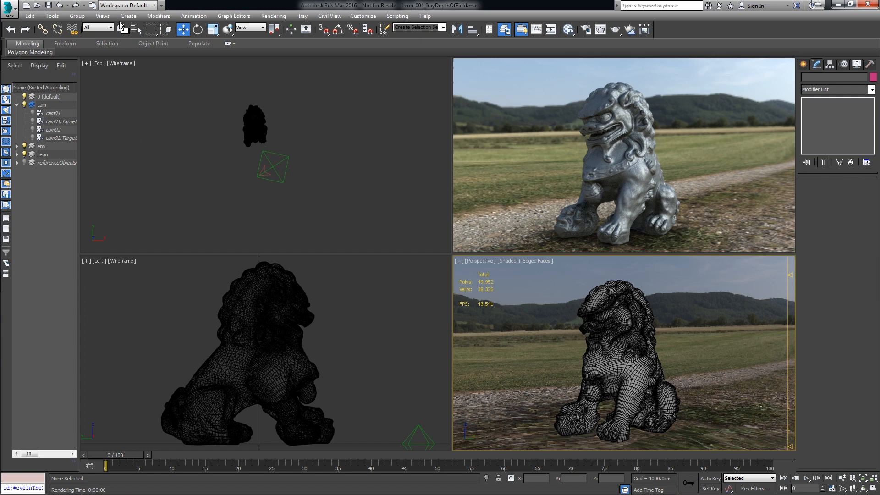
# Bring up the Create menu's camera choices from the free perspective view
pyautogui.click(129, 15)
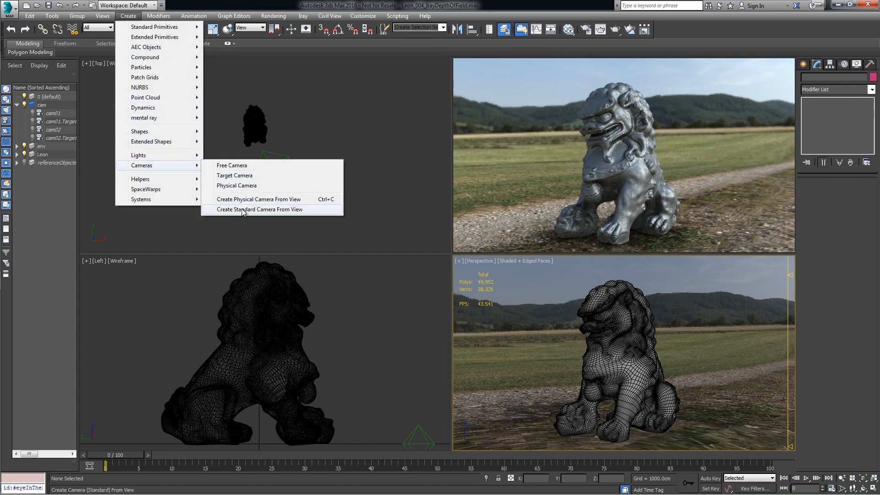
# Create Camera001 from the view with Multi-Pass Effect set to Depth of Field (Iray+), enabled
pyautogui.click(260, 209)
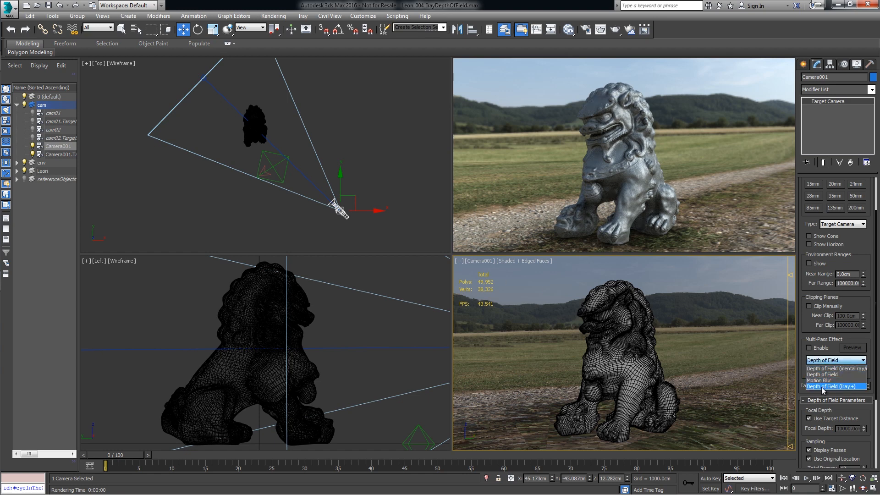
pyautogui.click(835, 386)
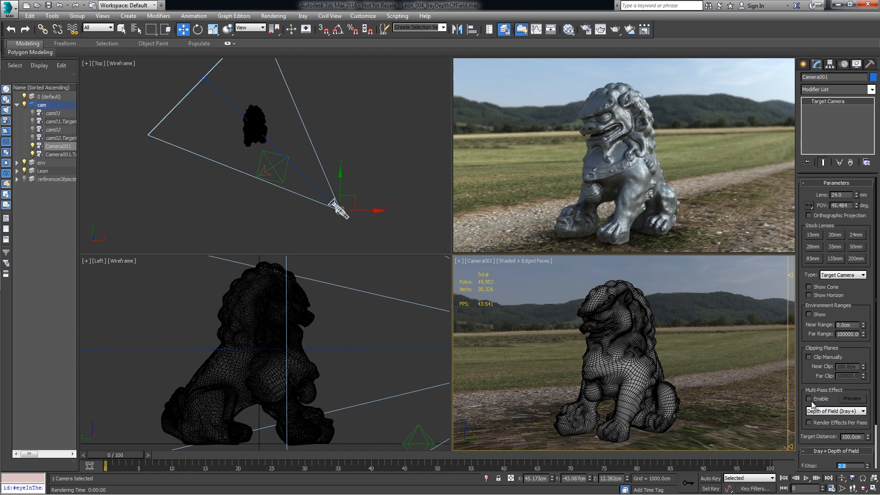
pyautogui.click(809, 399)
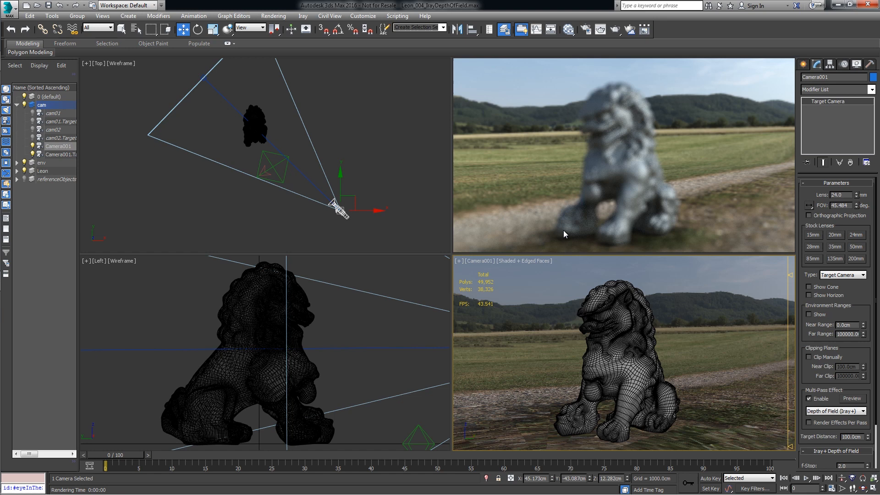
pyautogui.moveTo(538, 160)
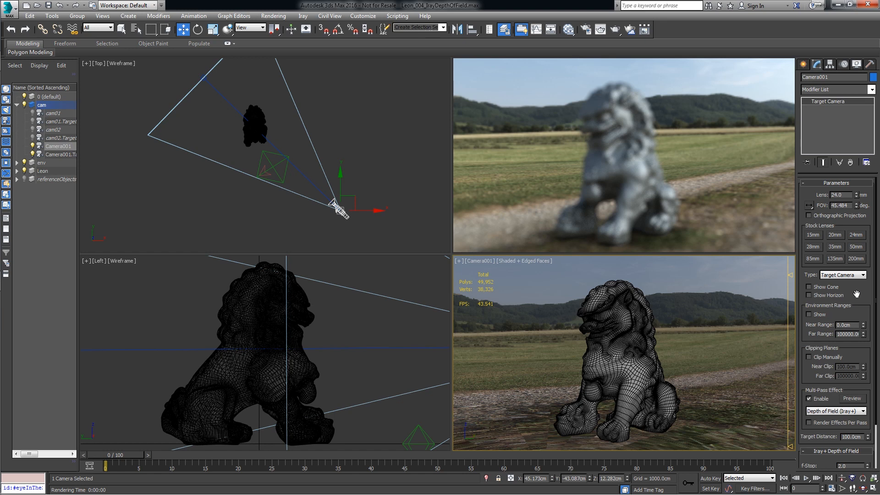
# Reach the Iray+ Depth of Field rollout to edit the focal Distance manually
pyautogui.scroll(-3)
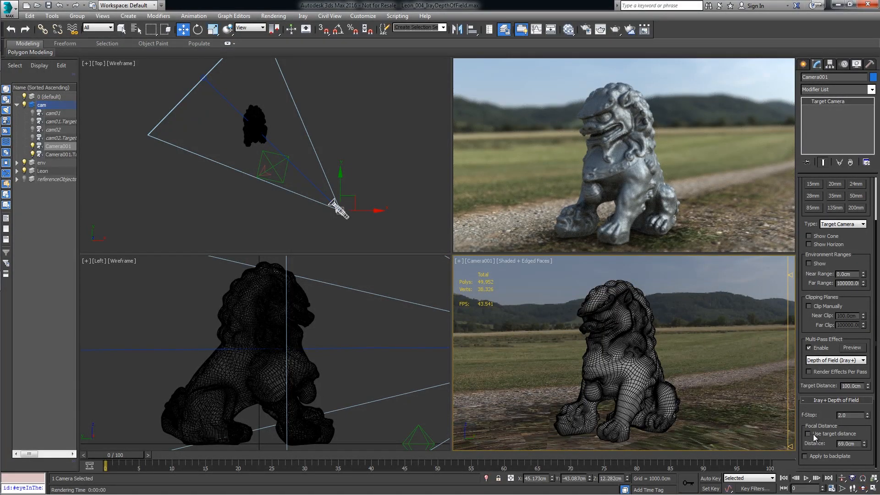
# Focus at target distance and move Camera001.Target in local coordinates onto the lion statue
pyautogui.click(808, 434)
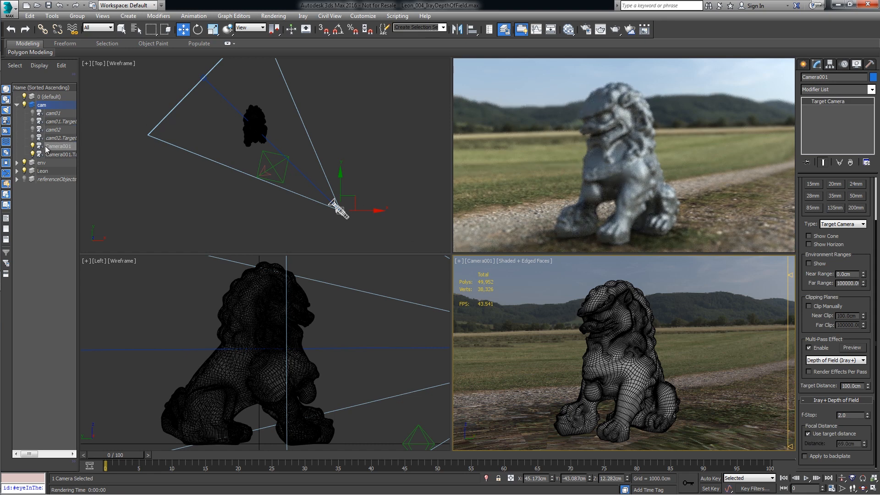
pyautogui.click(60, 154)
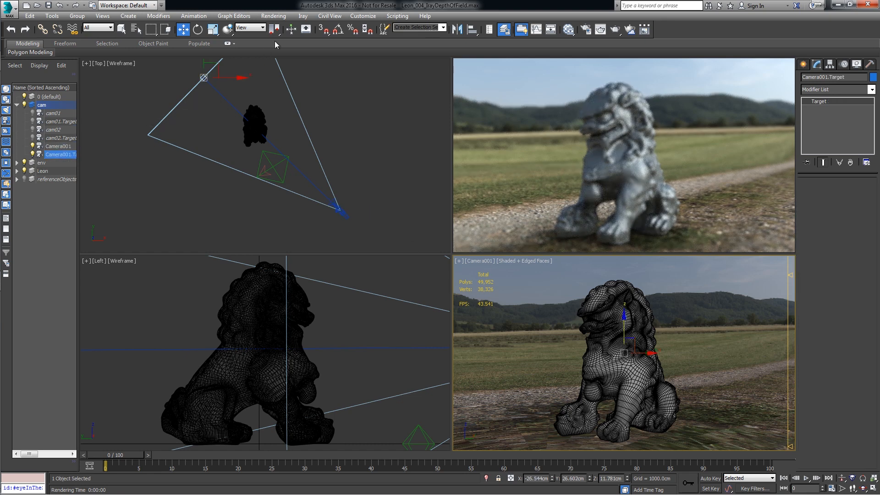
pyautogui.click(249, 28)
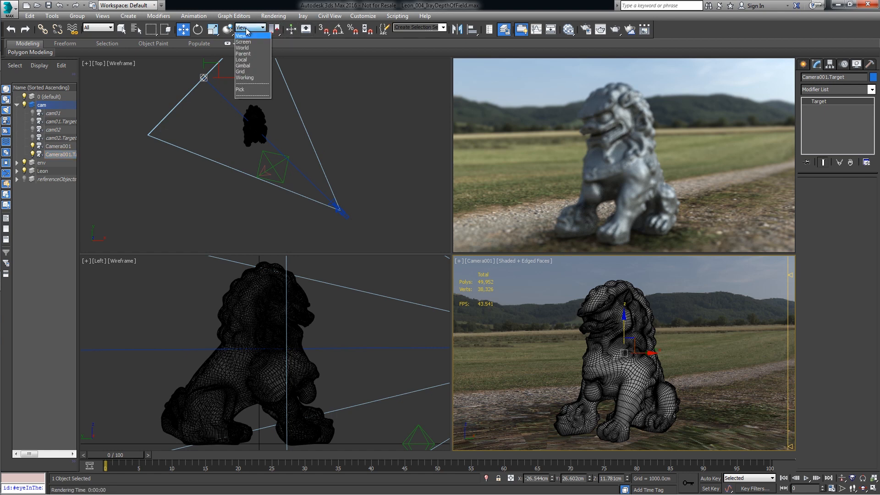
pyautogui.click(244, 59)
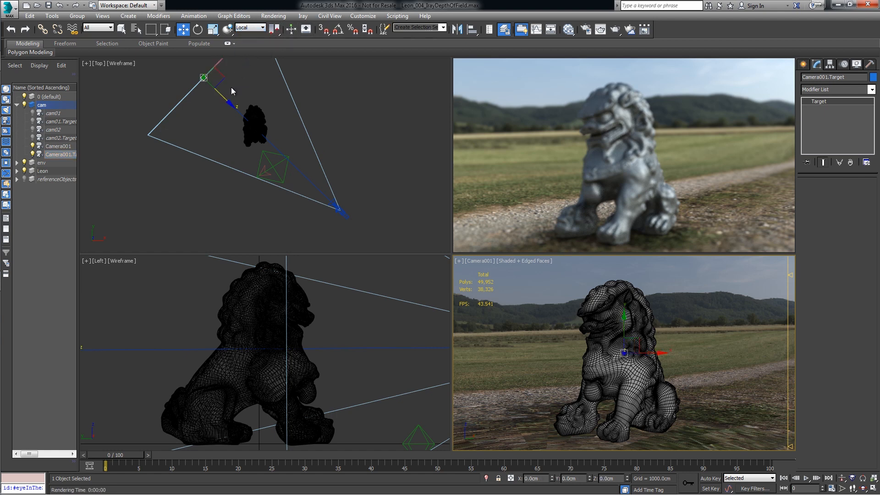
pyautogui.moveTo(232, 92); pyautogui.dragTo(246, 132)
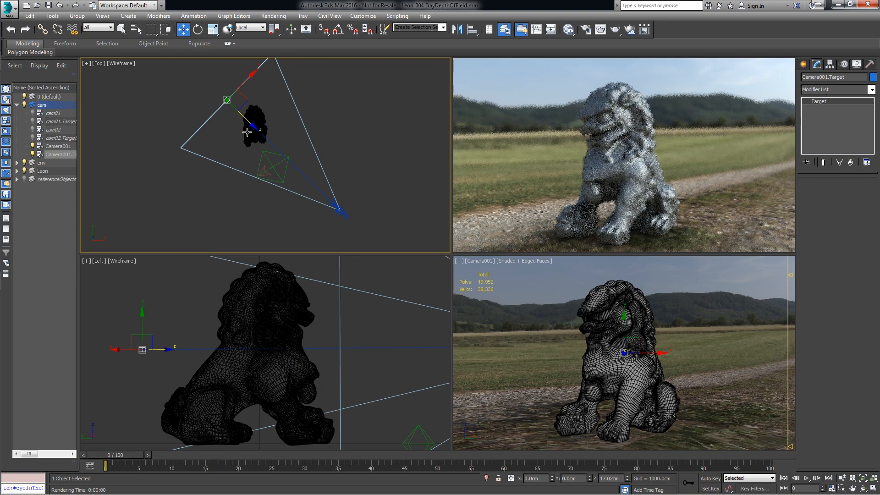
pyautogui.moveTo(258, 132); pyautogui.dragTo(301, 187)
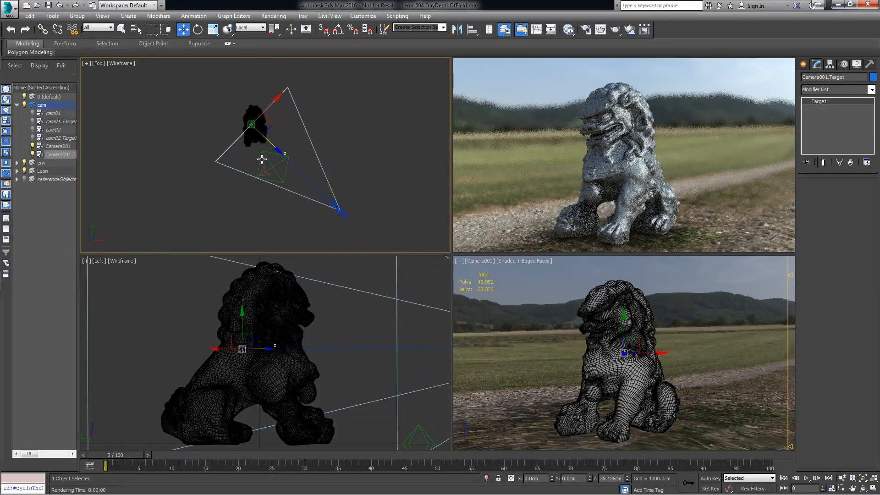
pyautogui.moveTo(251, 124); pyautogui.dragTo(230, 104)
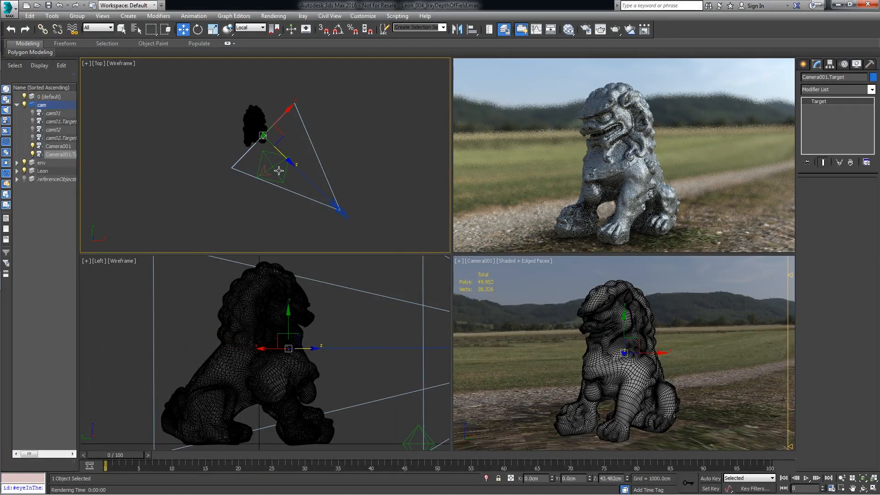
pyautogui.moveTo(279, 170)
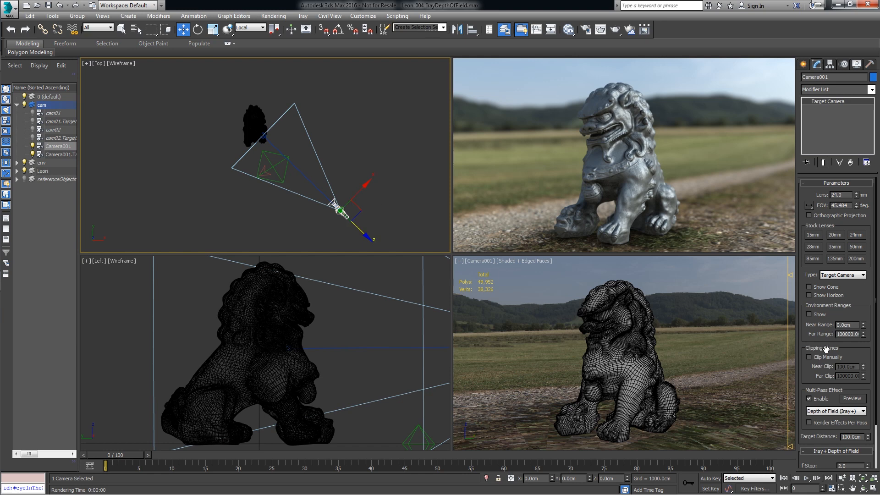
pyautogui.moveTo(835, 240)
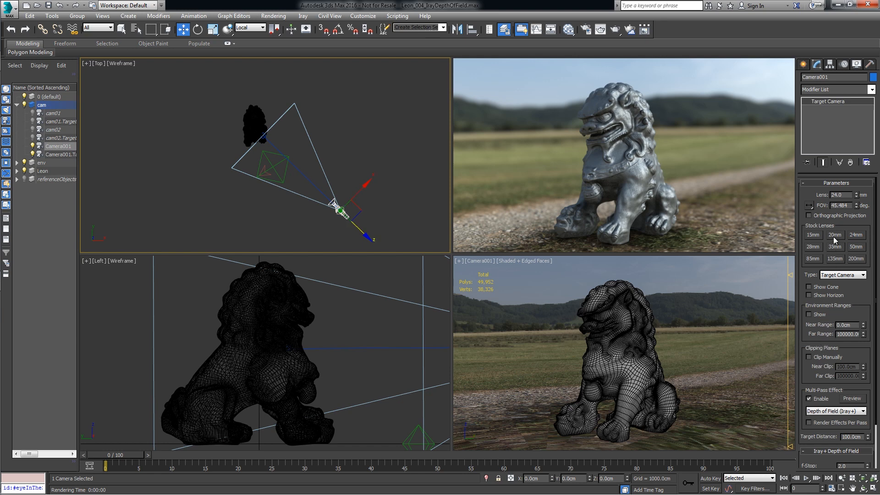
pyautogui.moveTo(840, 260)
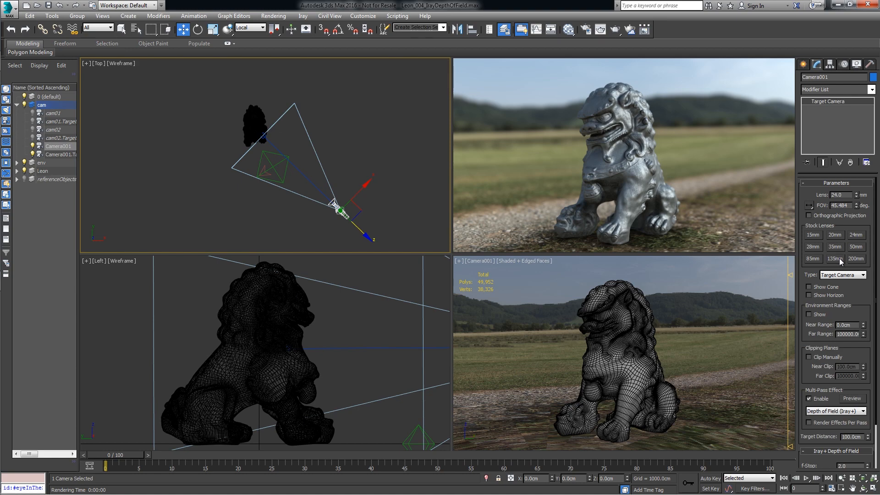
# Set Camera001's stock lens to 85mm, then 135mm for a tight close-up
pyautogui.click(812, 259)
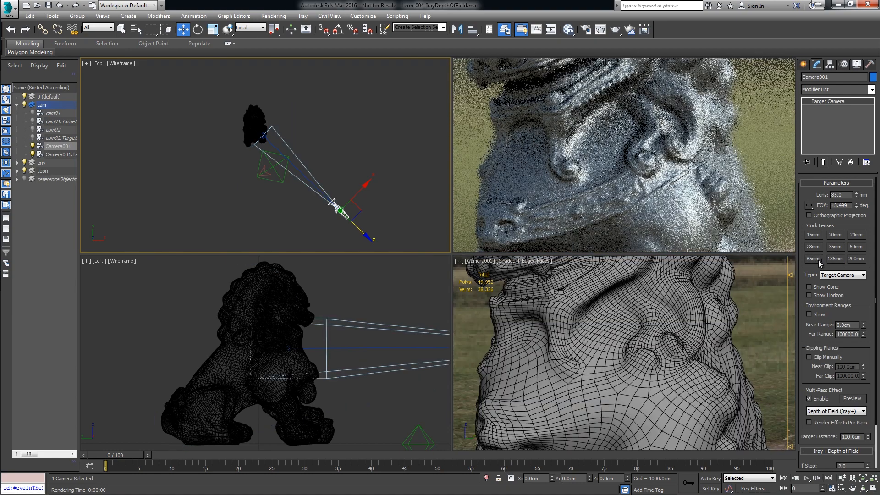
pyautogui.click(835, 259)
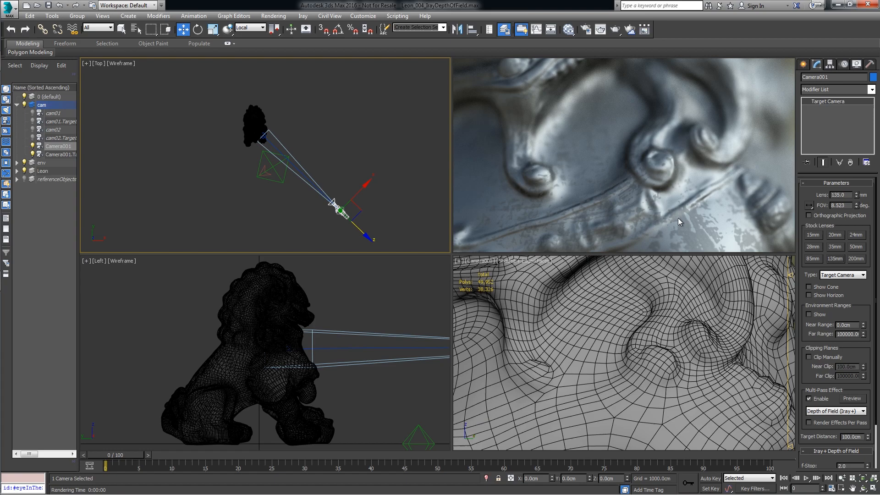
pyautogui.moveTo(547, 296)
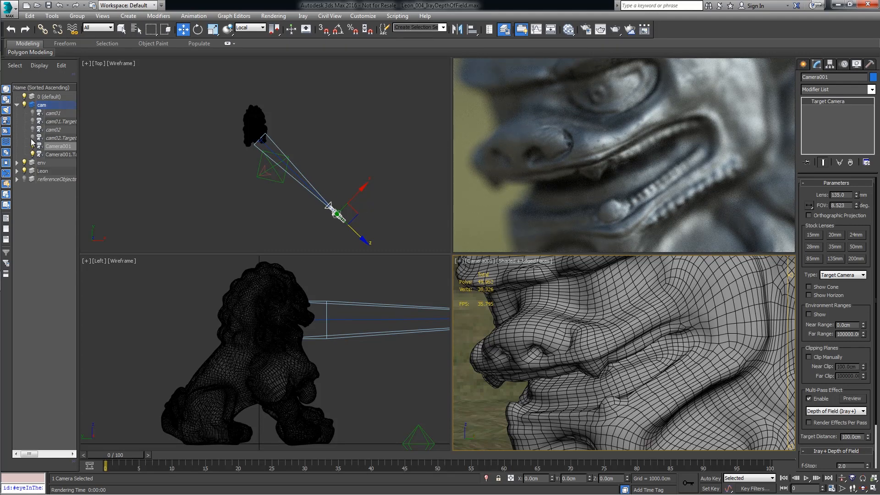
# Move Camera001.Target in the Top viewport onto the lion's snout
pyautogui.click(60, 154)
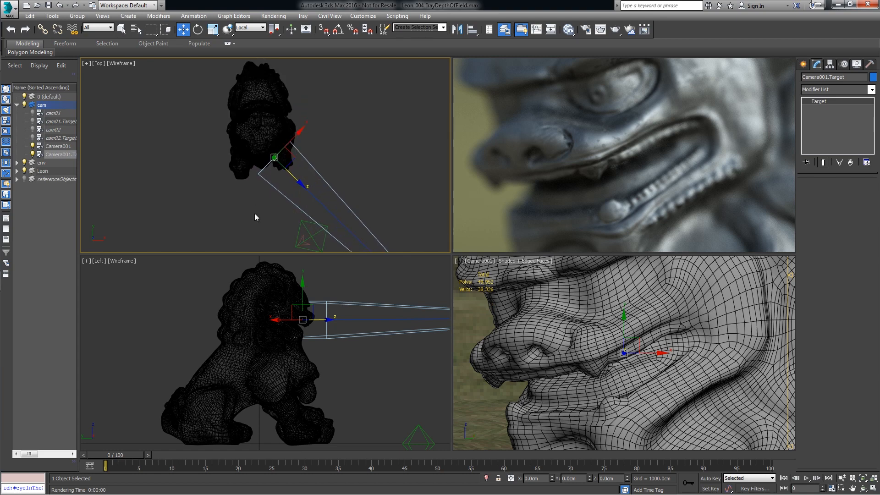
pyautogui.moveTo(274, 157); pyautogui.dragTo(285, 138)
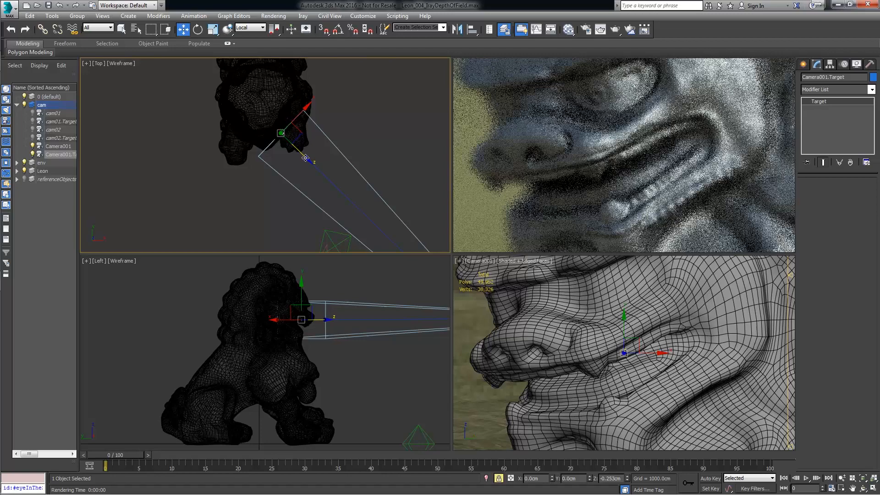
pyautogui.moveTo(306, 156); pyautogui.dragTo(291, 148)
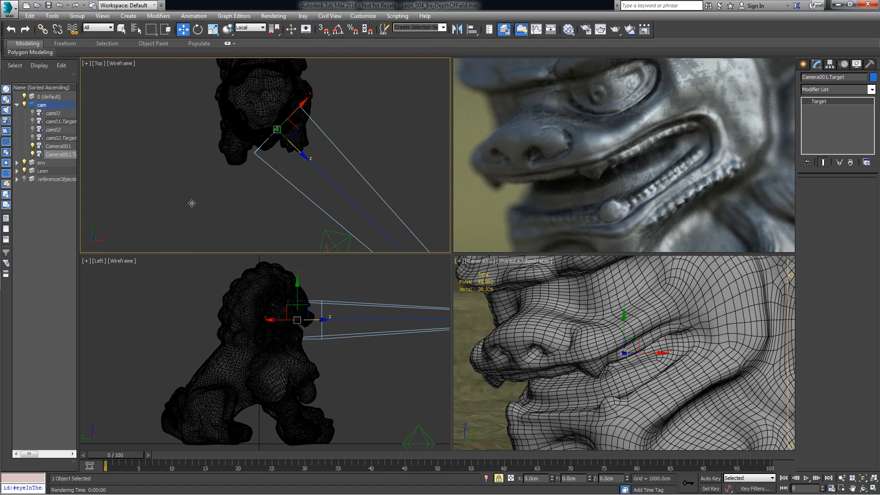
pyautogui.click(60, 154)
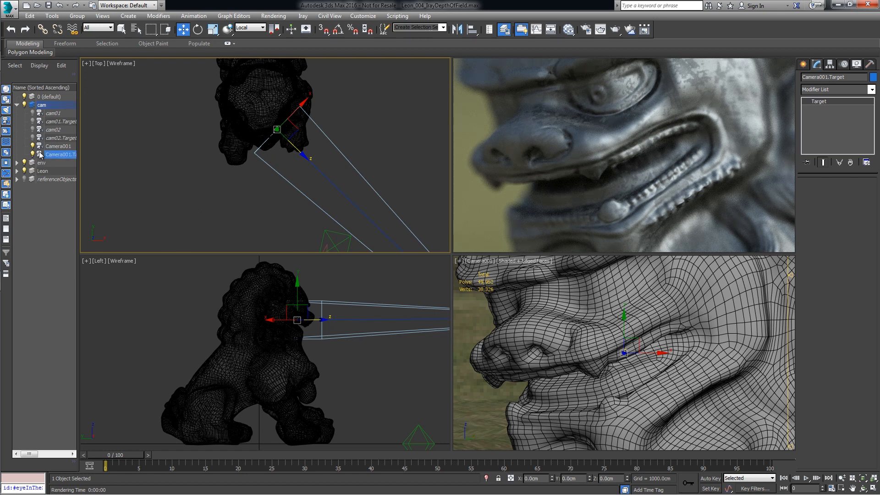
# Set Camera001's Iray+ depth of field F-Stop to 4
pyautogui.click(57, 146)
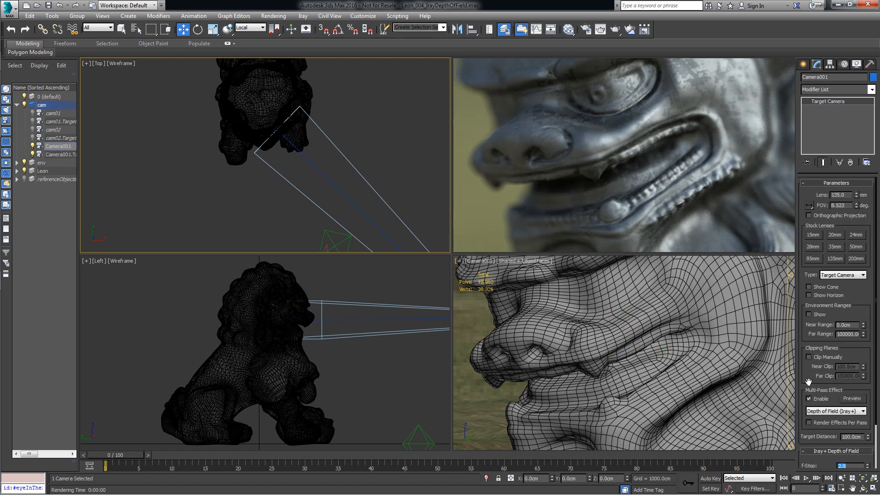
pyautogui.scroll(-3)
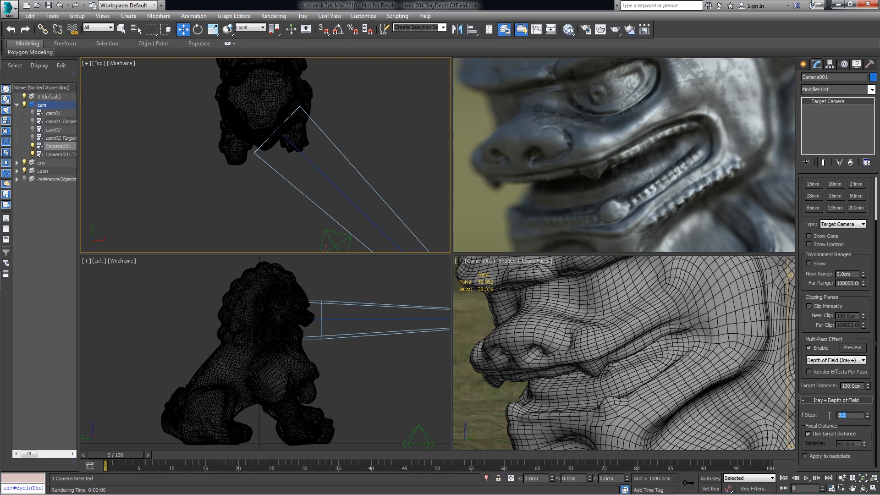
pyautogui.write('4')
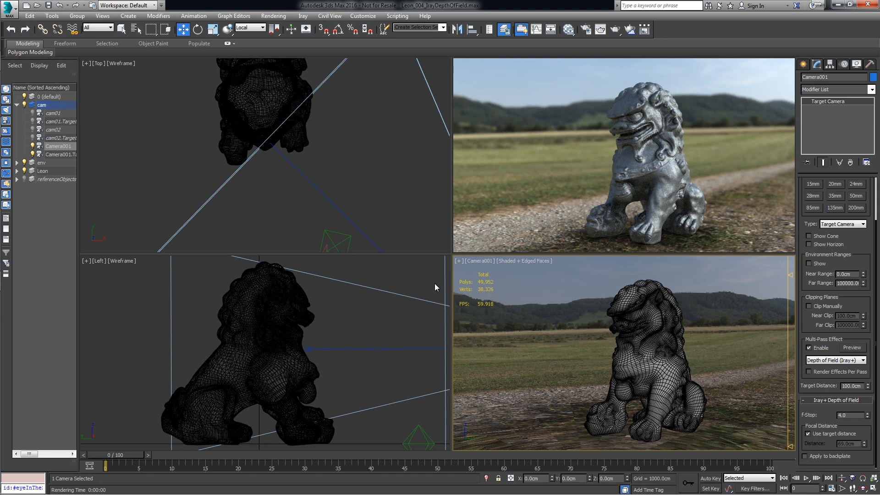
pyautogui.moveTo(409, 240)
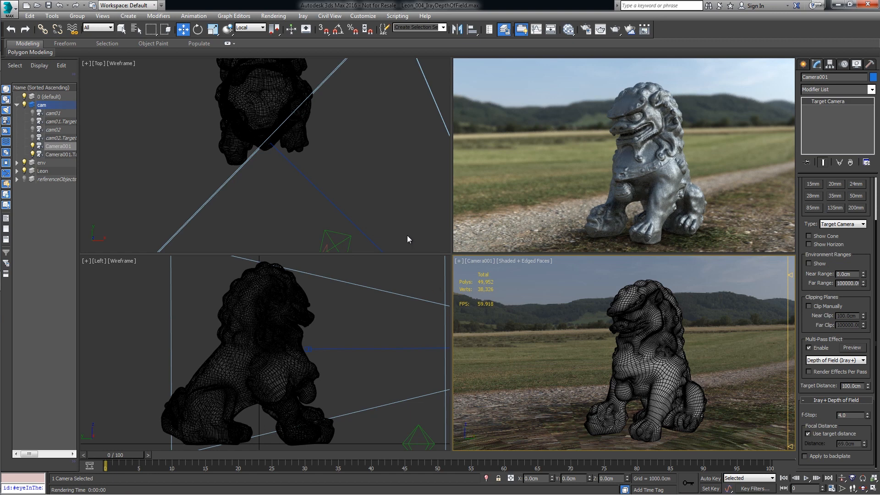